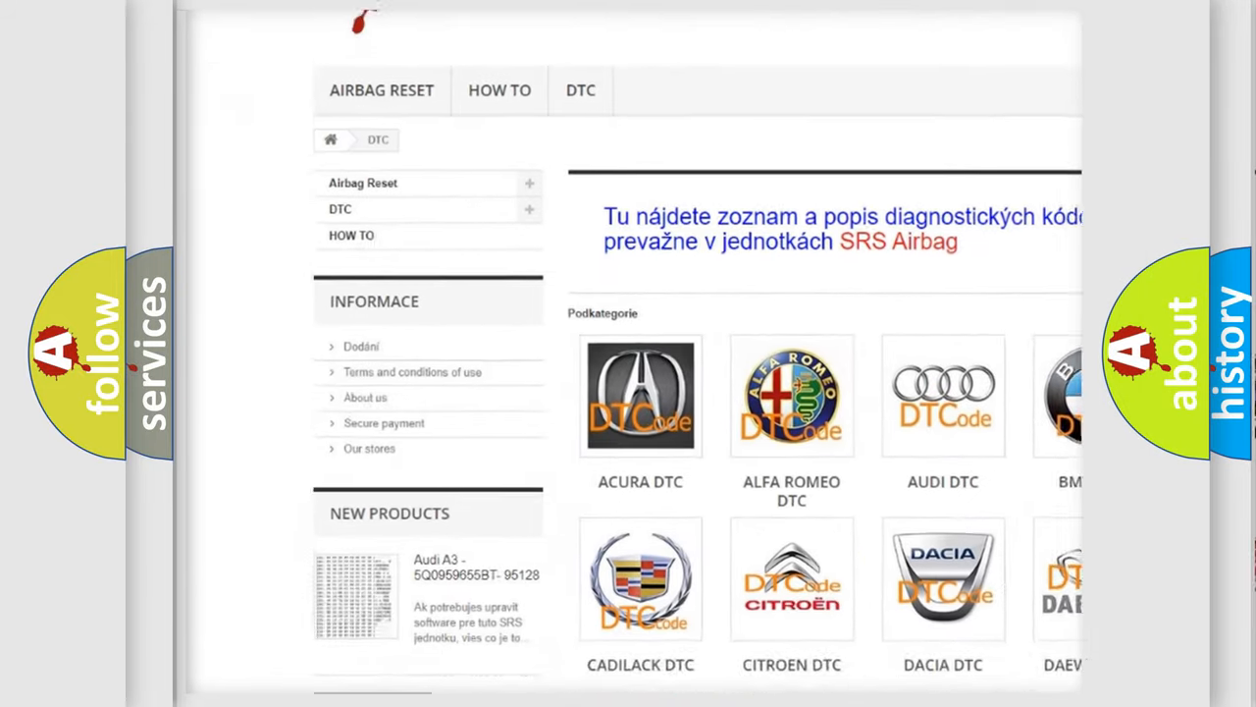
{"action": "scroll", "scroll_direction": "down", "scroll_amount": 3}
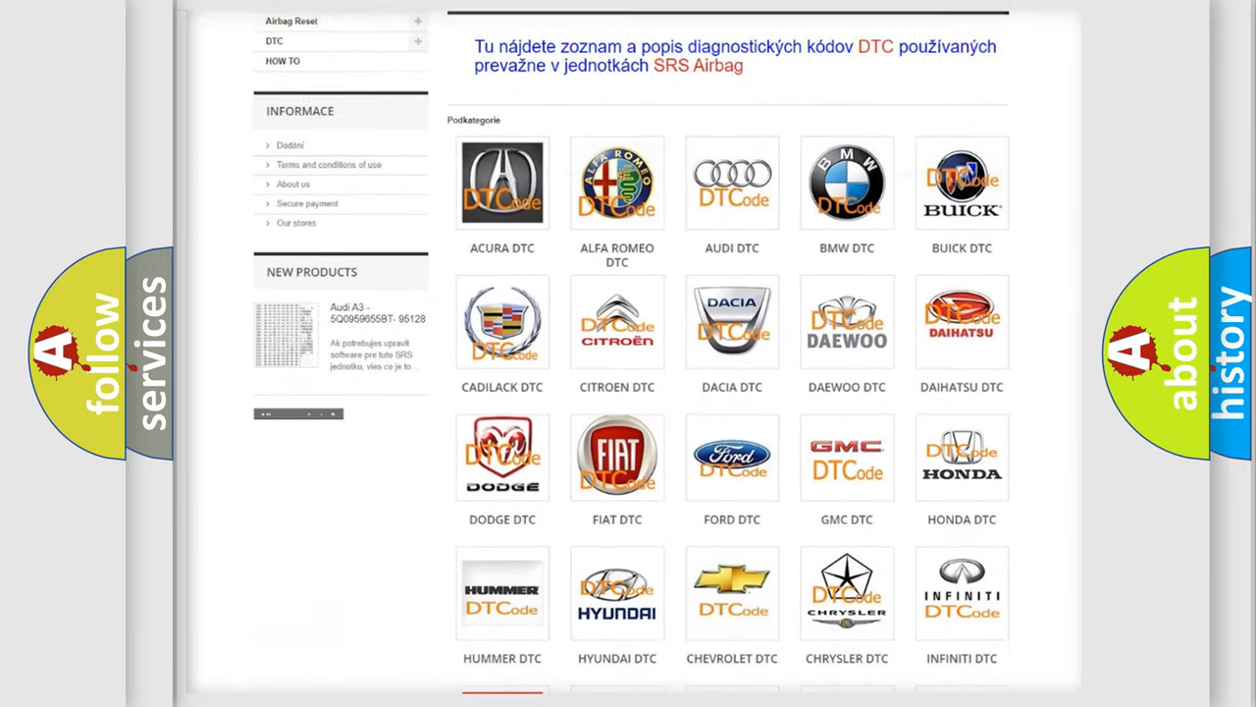
{"action": "scroll", "scroll_direction": "down", "scroll_amount": 3}
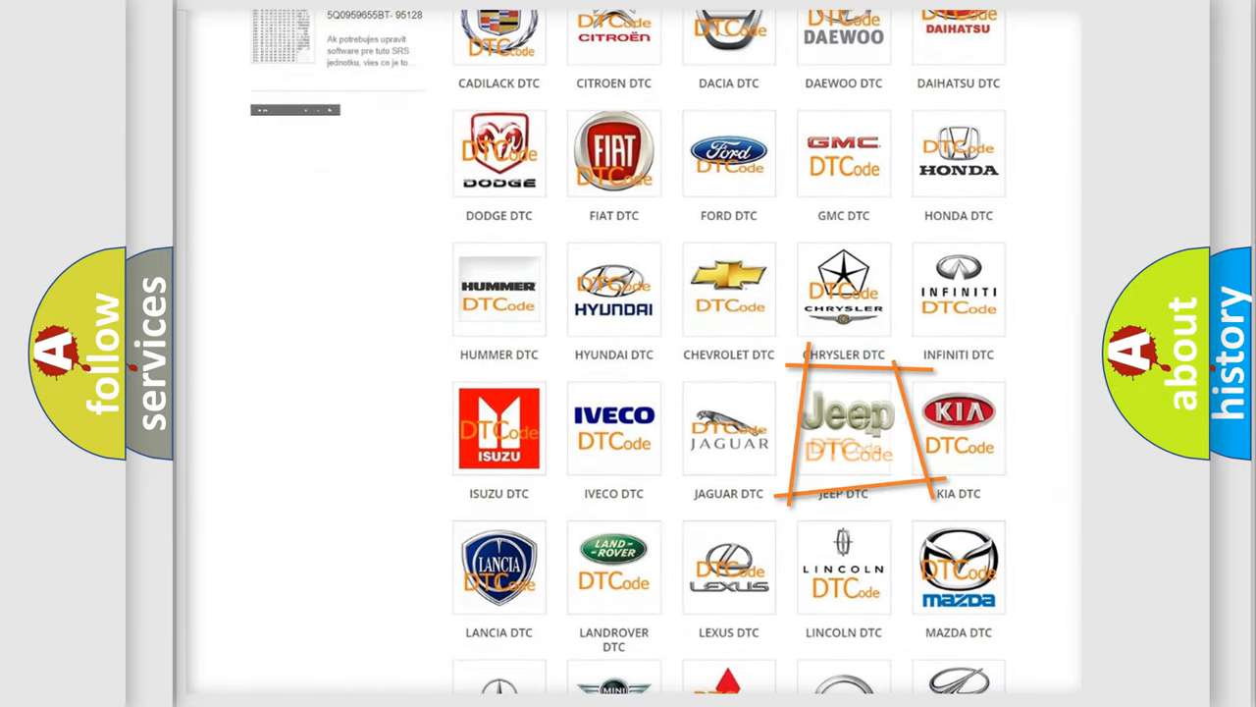